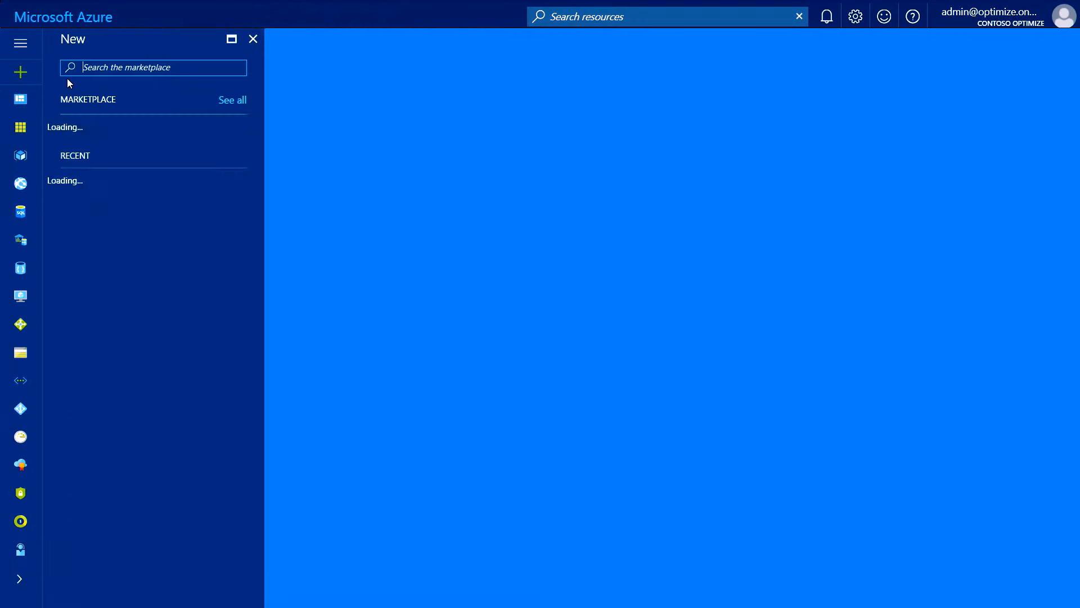
# Step: Open the Compute category in the Marketplace to list featured apps
pyautogui.click(80, 128)
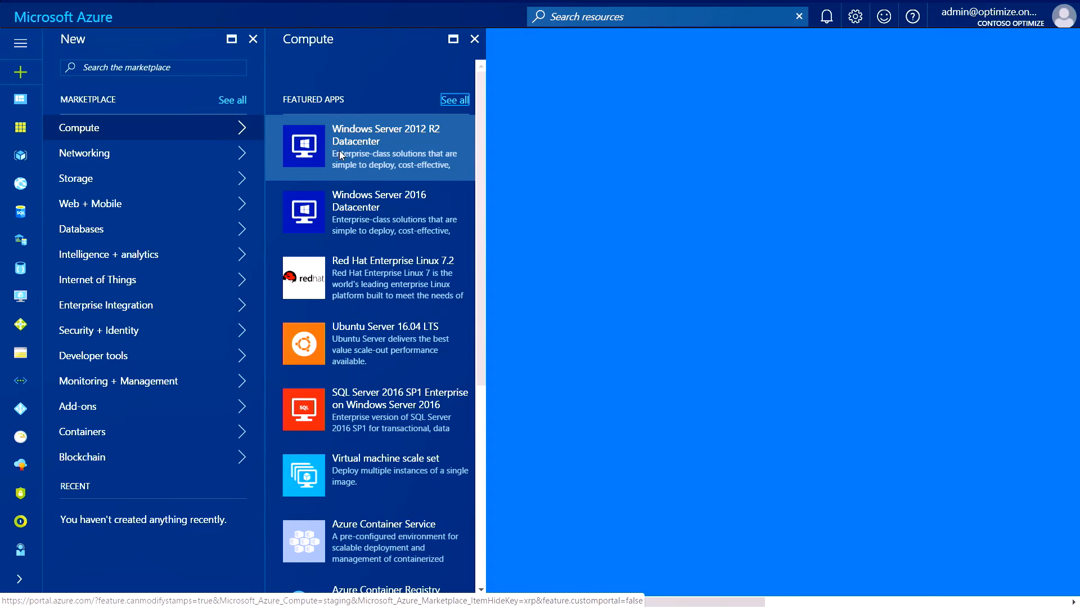
pyautogui.moveTo(344, 211)
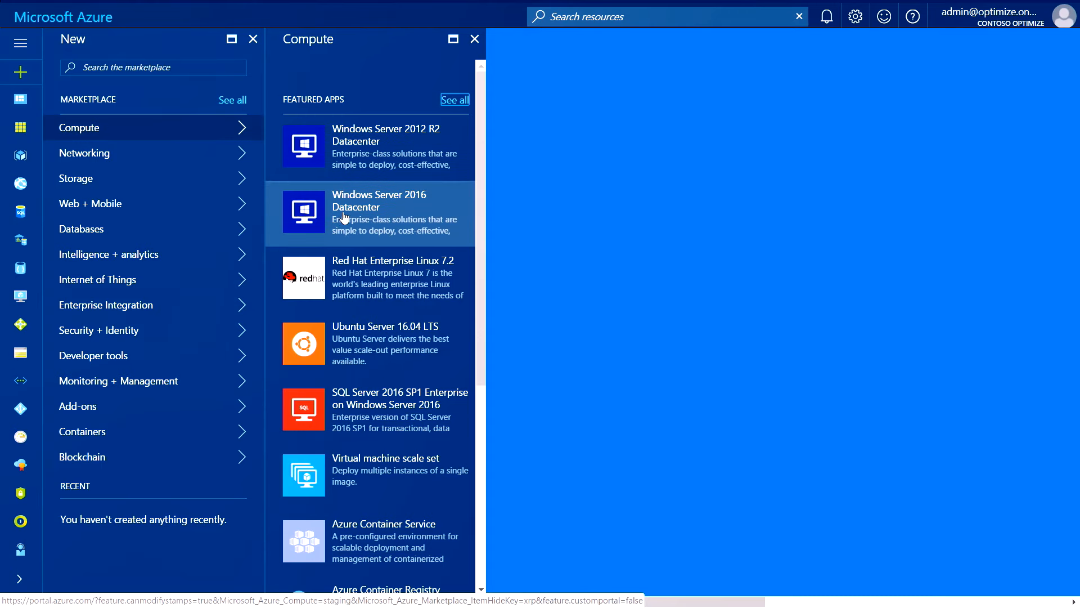
# Step: Choose the Windows Server 2016 Datacenter image and start creating the VM
pyautogui.click(379, 212)
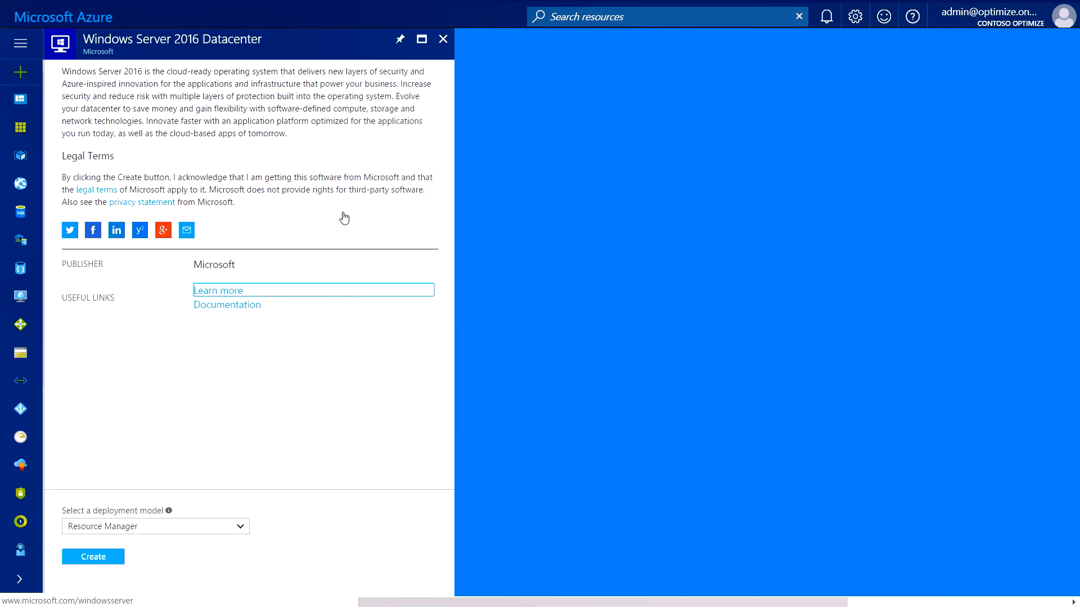
pyautogui.click(93, 556)
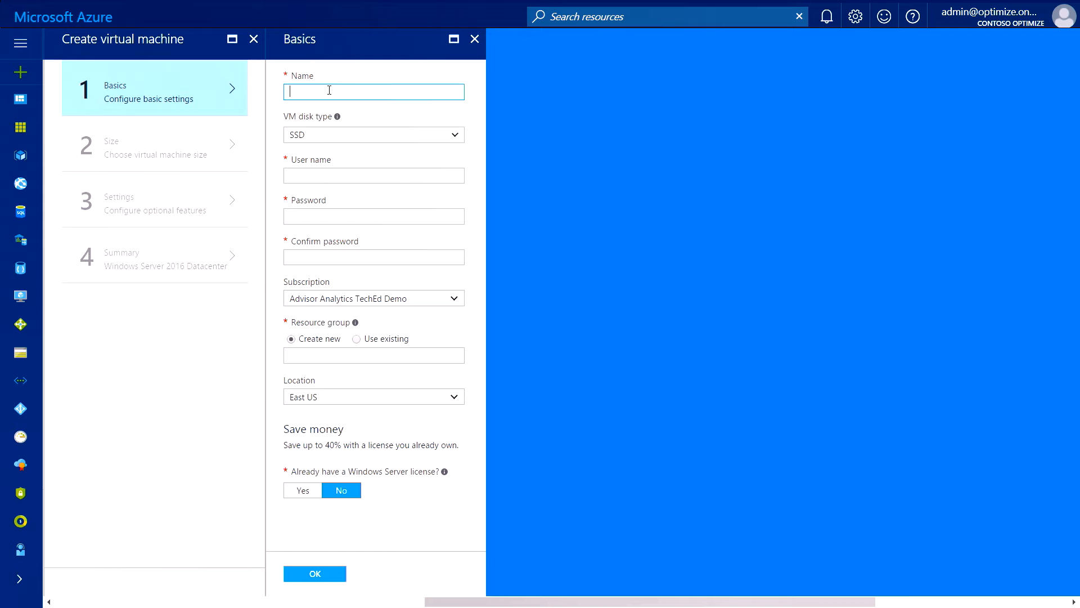
# Step: Enter VM name NewWindowsVM, user credentials, and new resource group MechanicRG
pyautogui.write('NewWindowsVM')
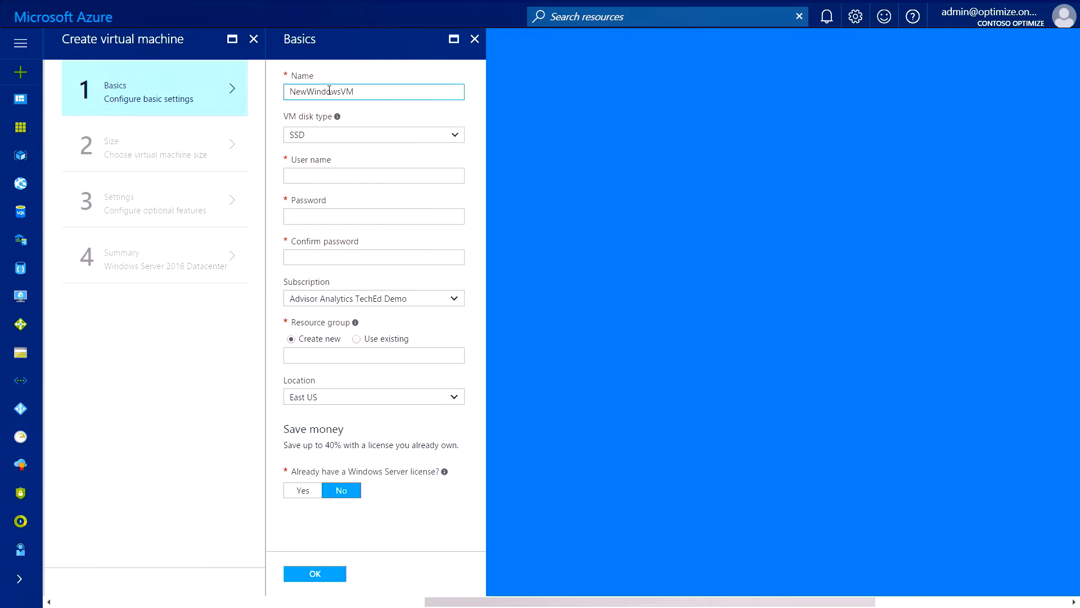
pyautogui.write('c')
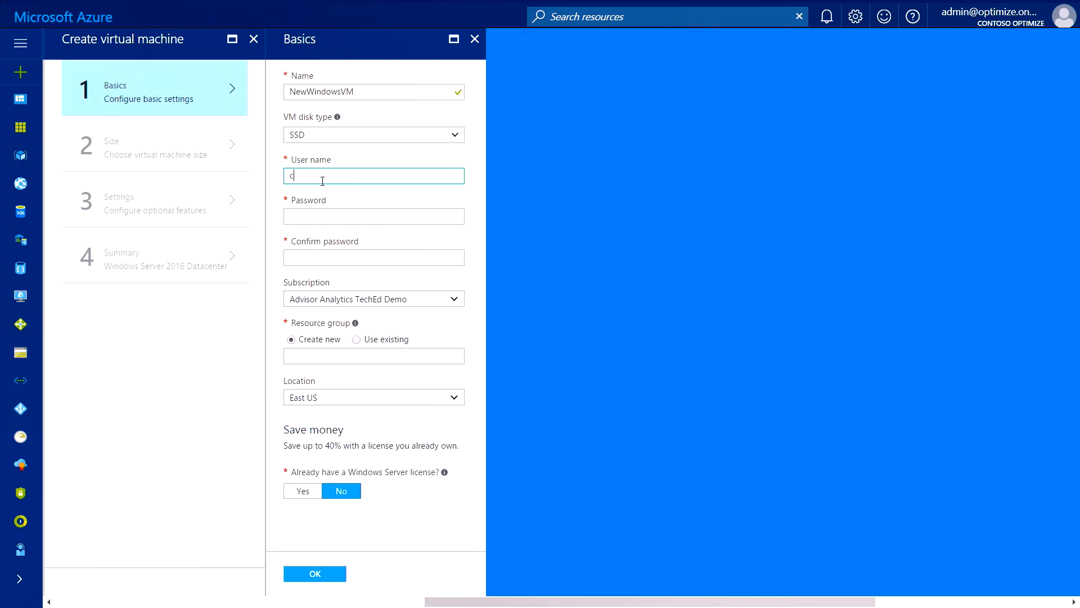
pyautogui.write('cvanwesep')
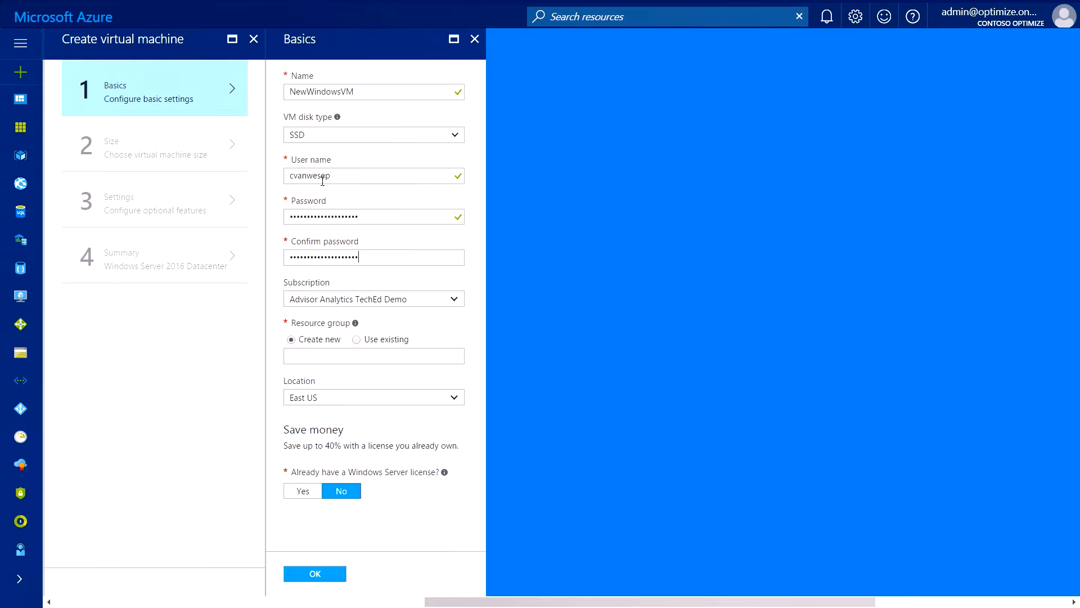
pyautogui.click(373, 356)
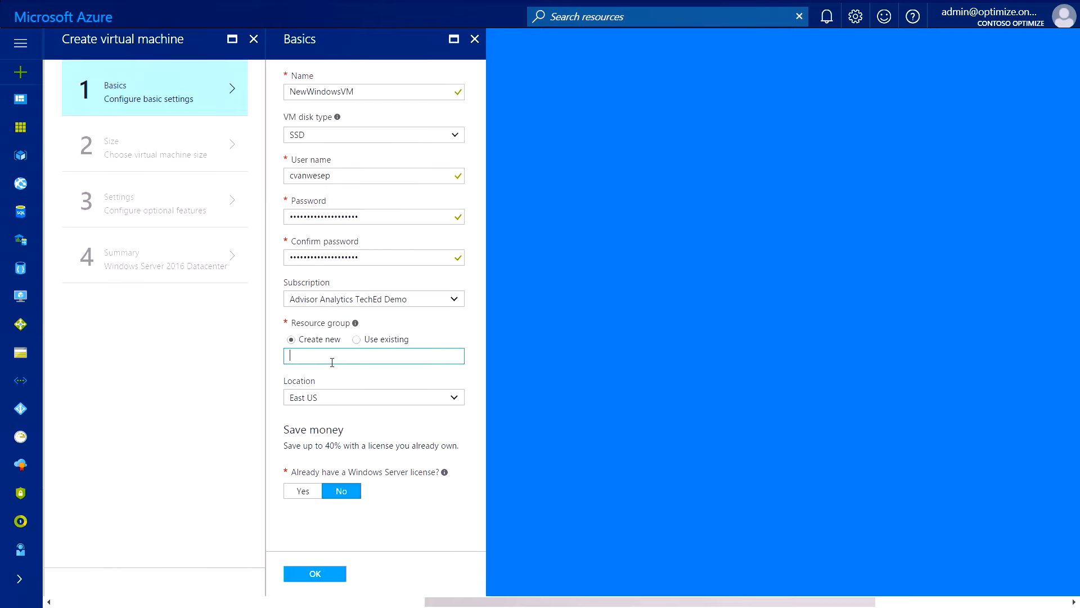
pyautogui.write('MechanicRG')
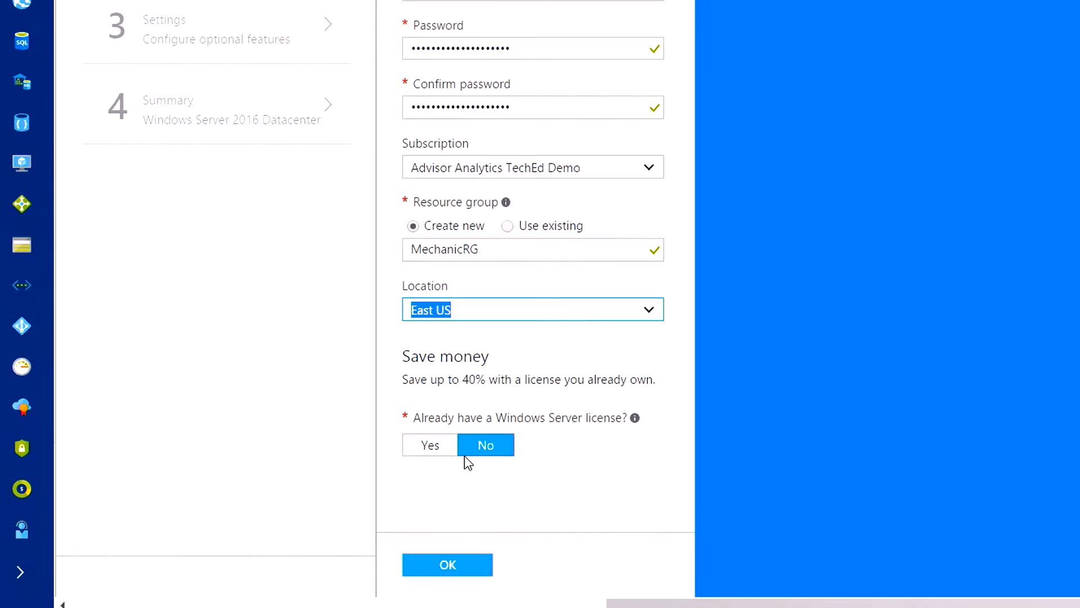
# Step: Enable the existing Windows Server license, confirm Hybrid Use Benefit eligibility, and accept Basics
pyautogui.click(429, 444)
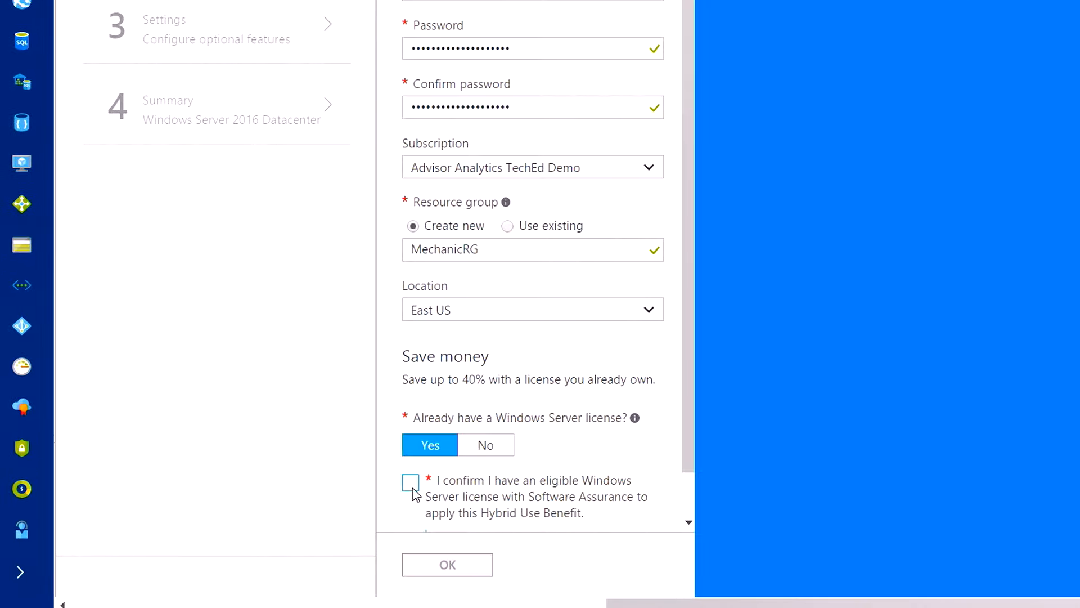
pyautogui.click(410, 482)
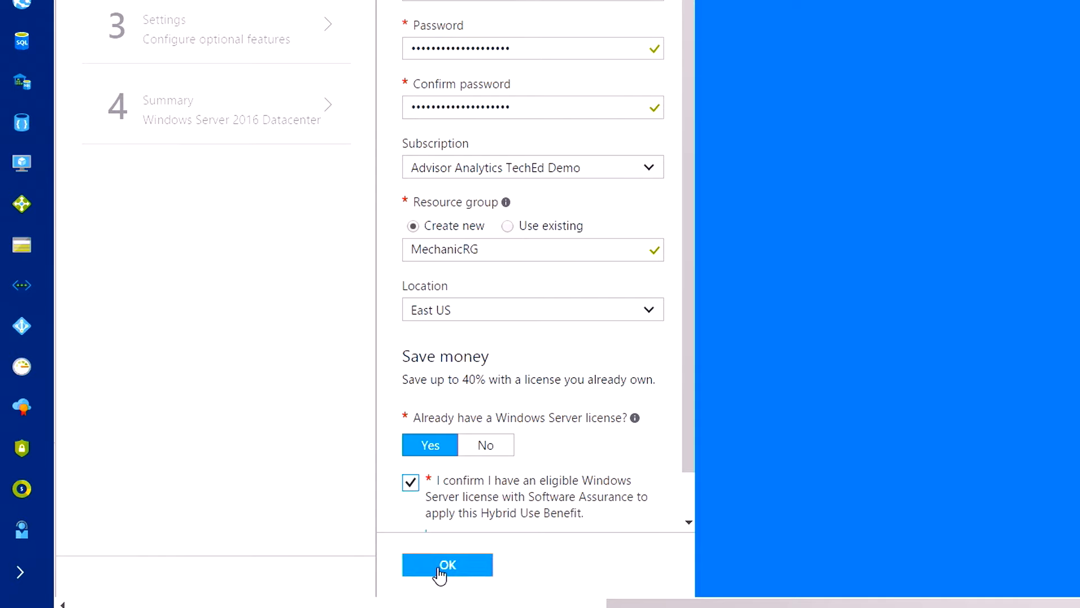
pyautogui.click(446, 565)
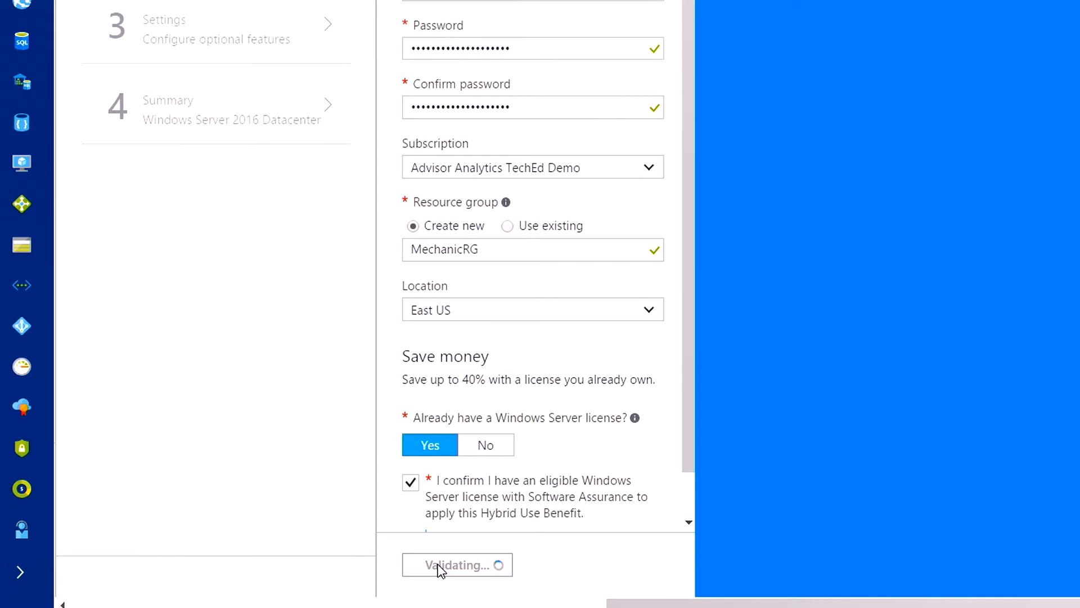
pyautogui.click(457, 564)
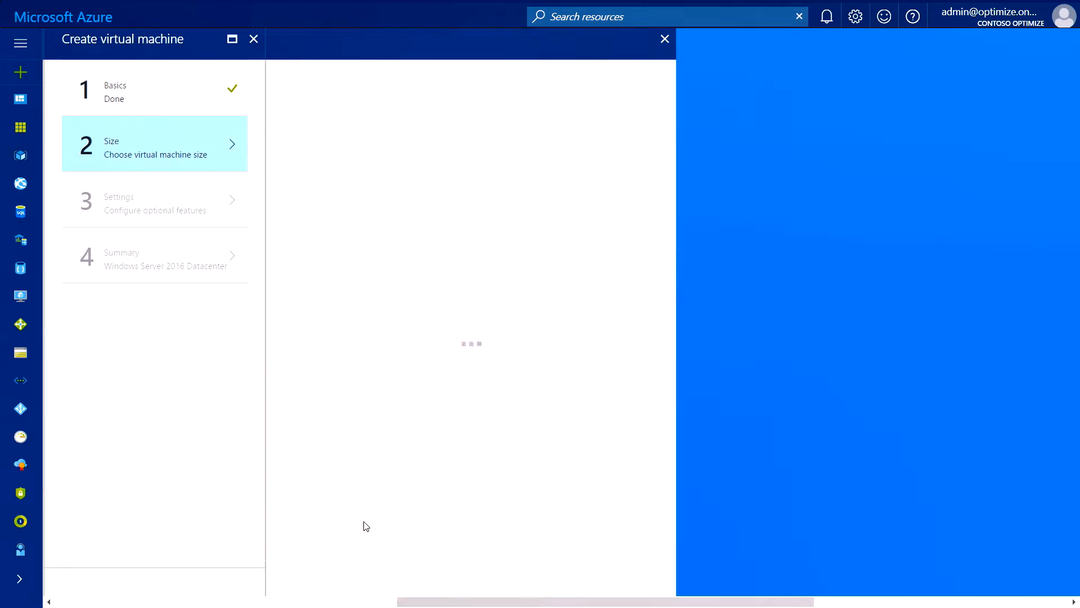
# Step: Select the DS1_V2 Standard VM size
pyautogui.click(154, 144)
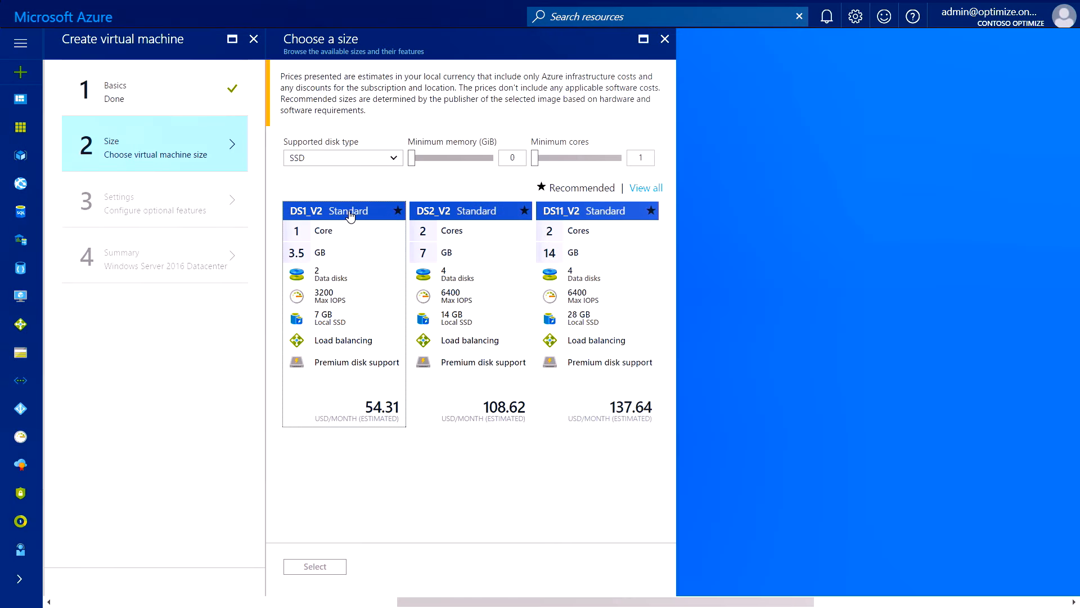
pyautogui.click(314, 565)
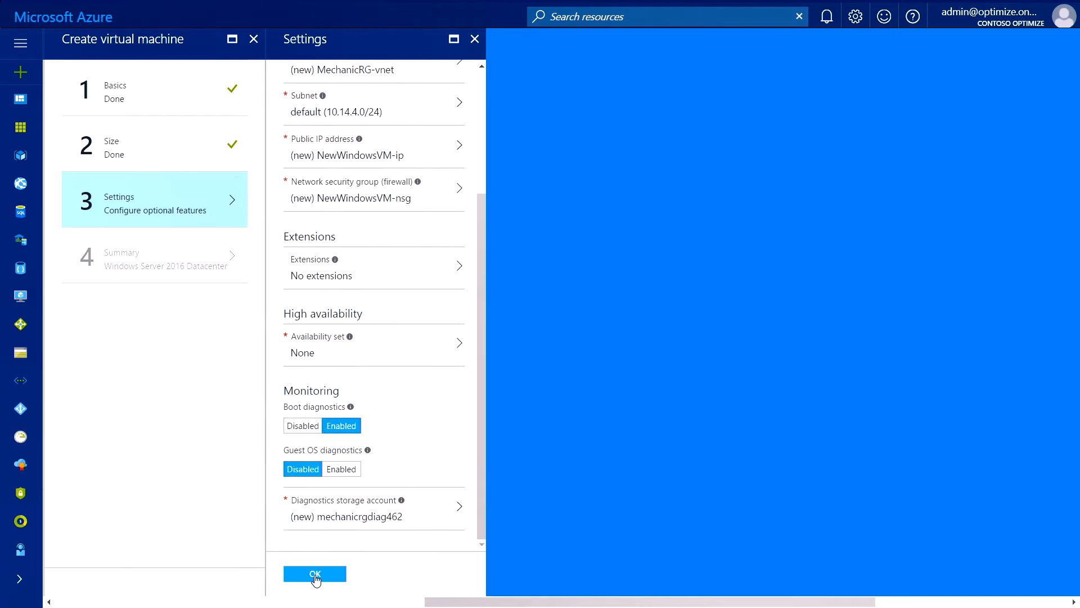
# Step: Accept default Settings, then view contosovm-5's Compute, Network and Storage properties
pyautogui.click(314, 574)
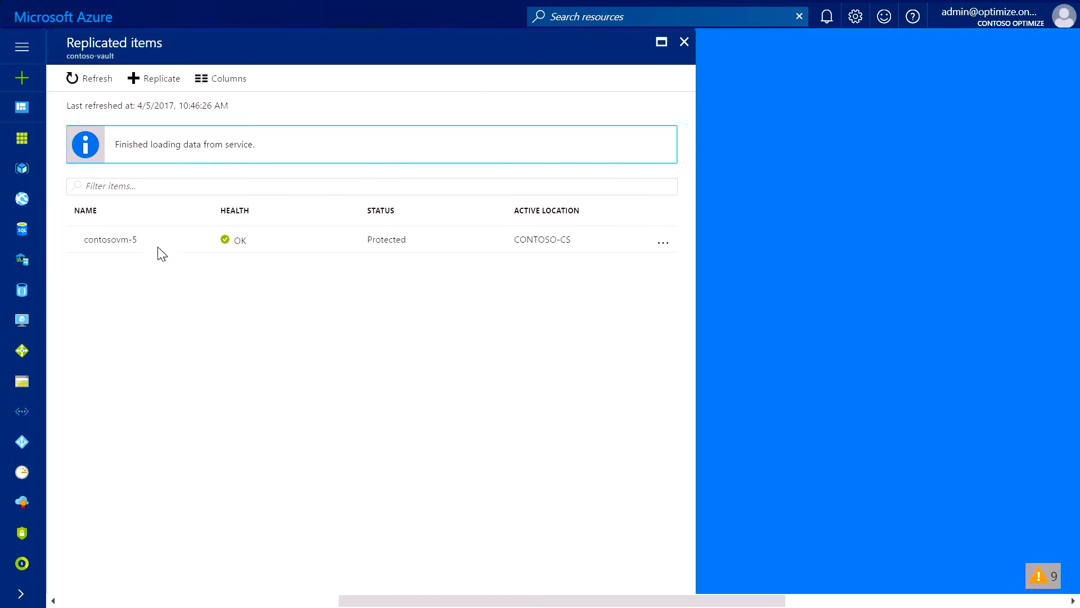
pyautogui.click(109, 239)
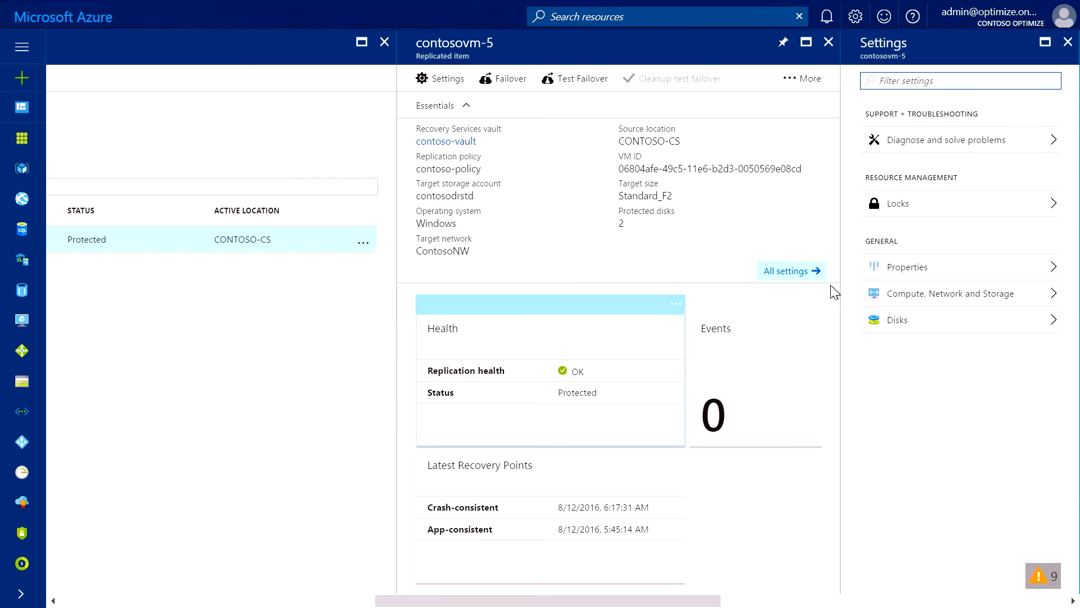
pyautogui.click(949, 293)
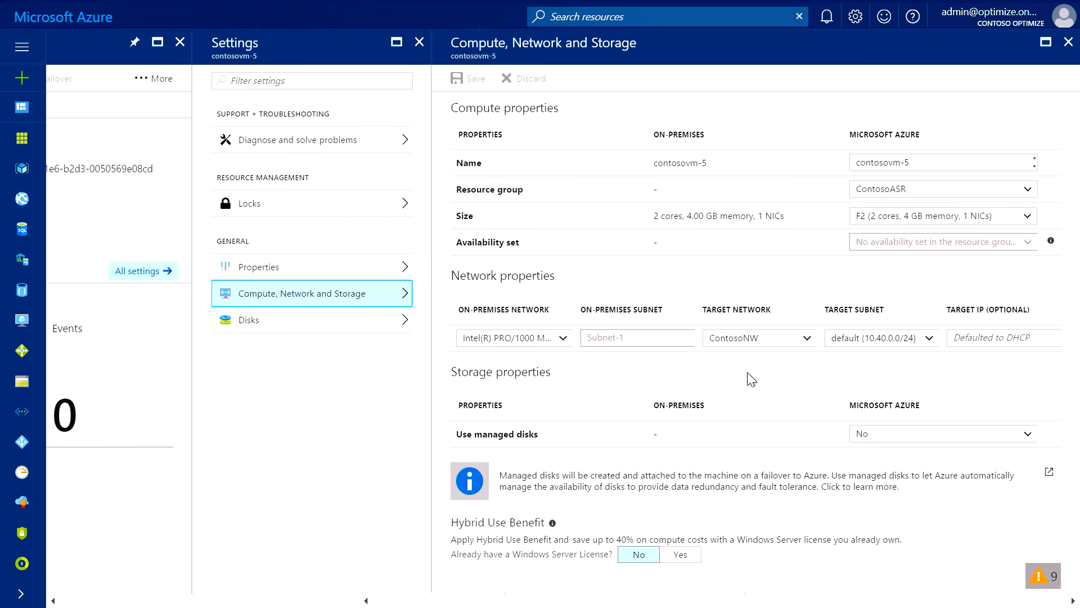